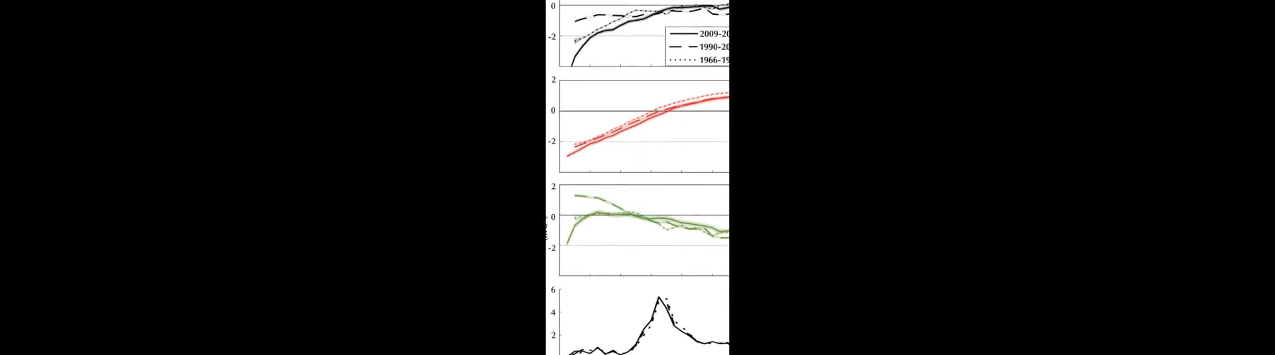
{"action": "scroll", "scroll_direction": "down", "scroll_amount": 3}
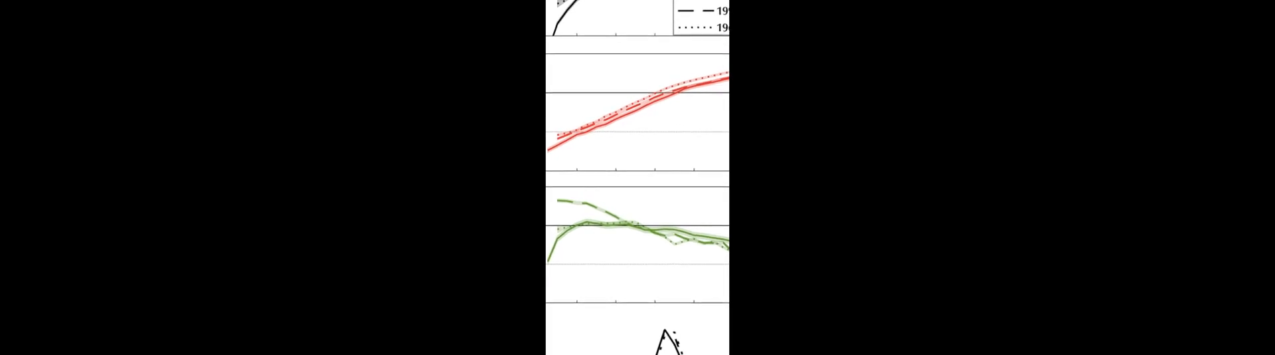
{"action": "scroll", "scroll_direction": "down", "scroll_amount": 3}
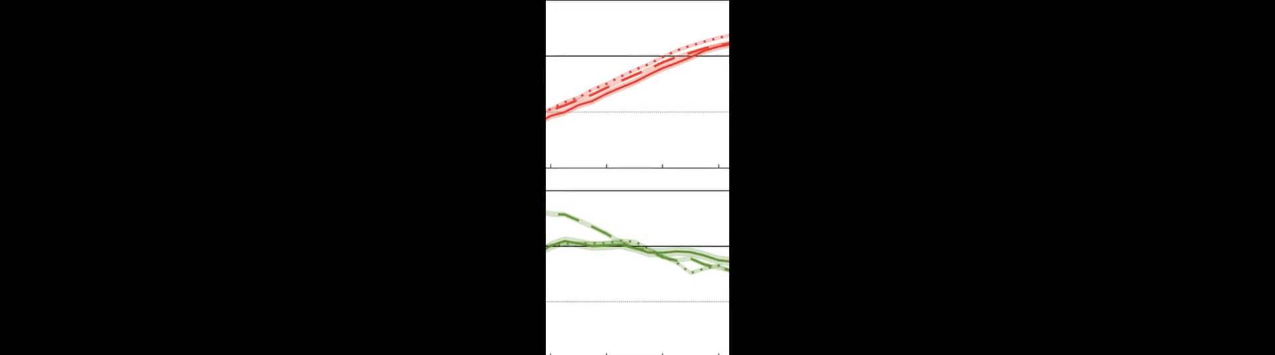
{"action": "scroll", "scroll_direction": "down", "scroll_amount": 3}
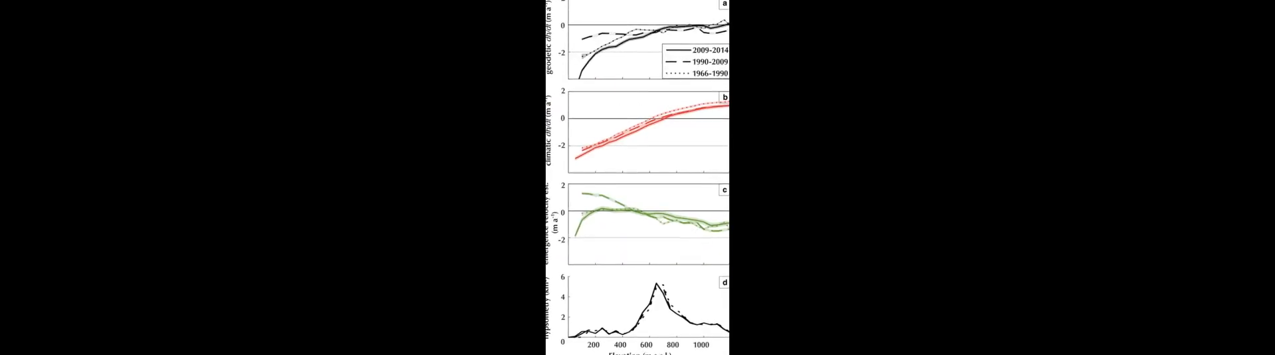